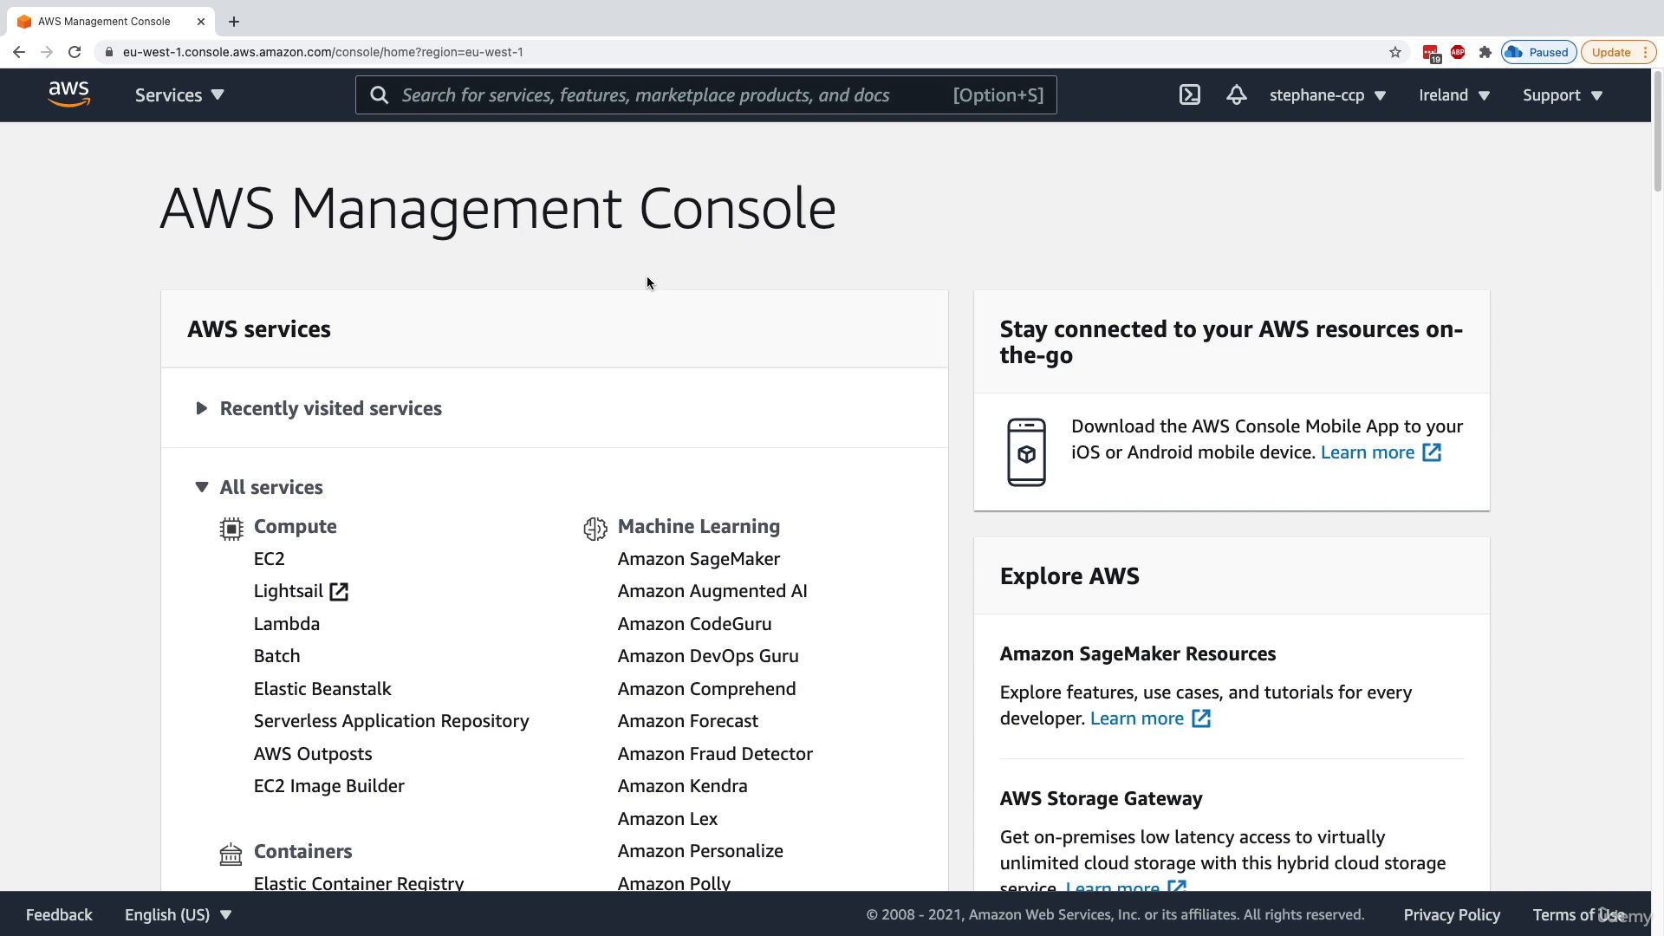
- Search for ec2 and go to the EC2 dashboard in the Ireland region
{"action": "type", "text": "ec2"}
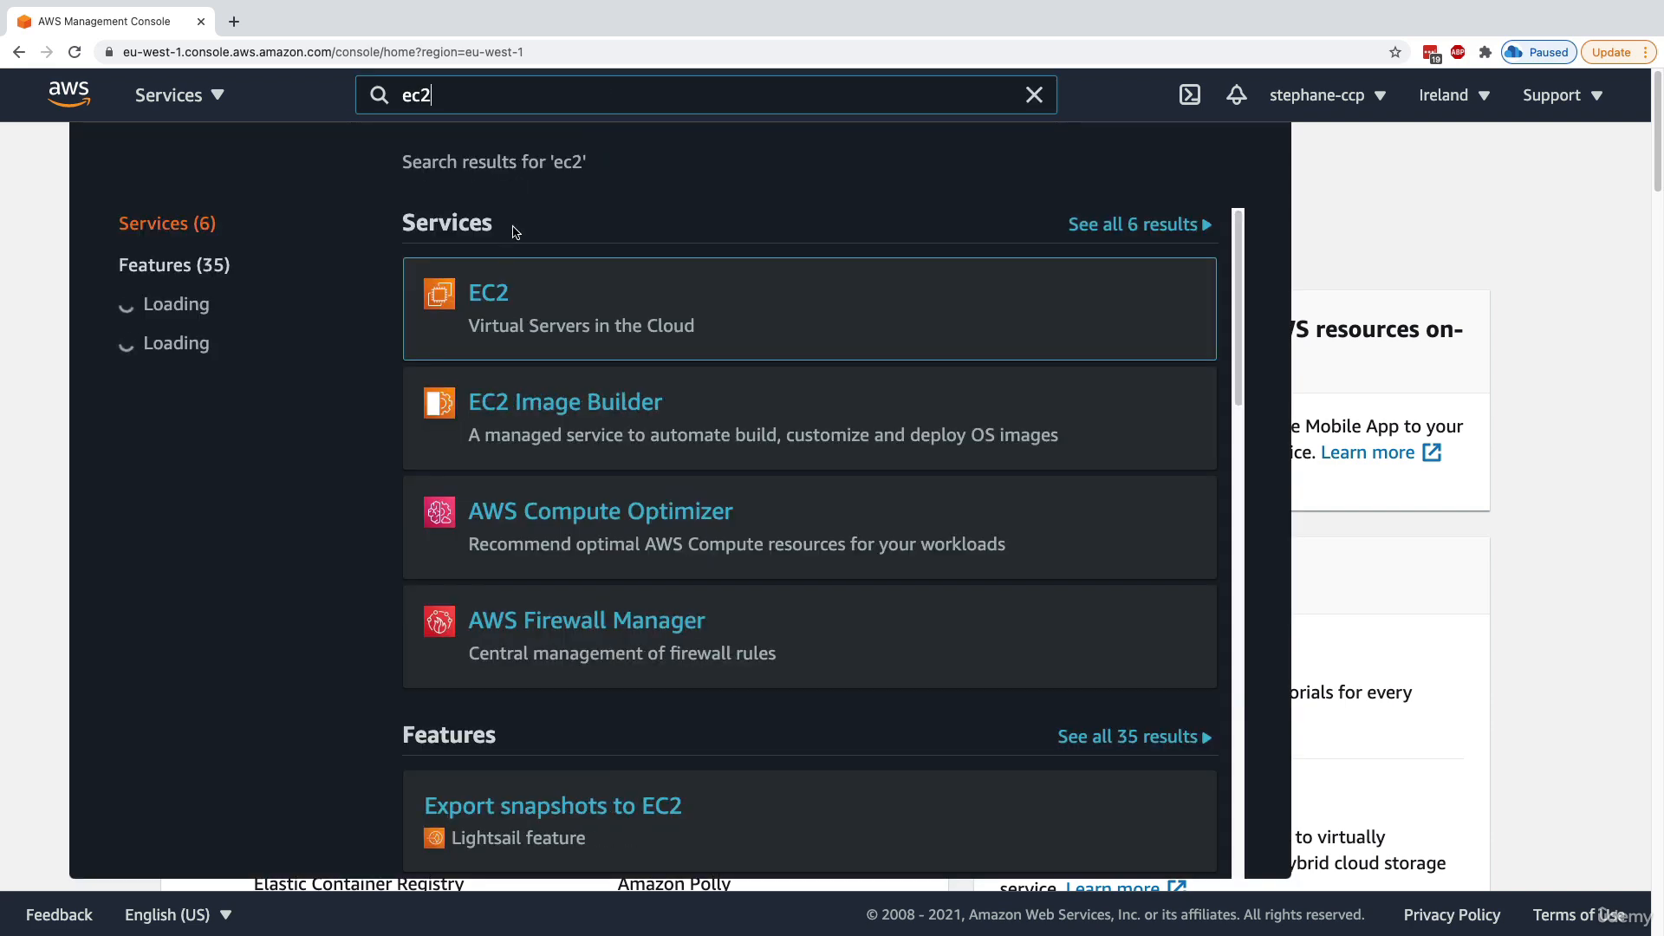
{"action": "left_click", "coordinate": [489, 293]}
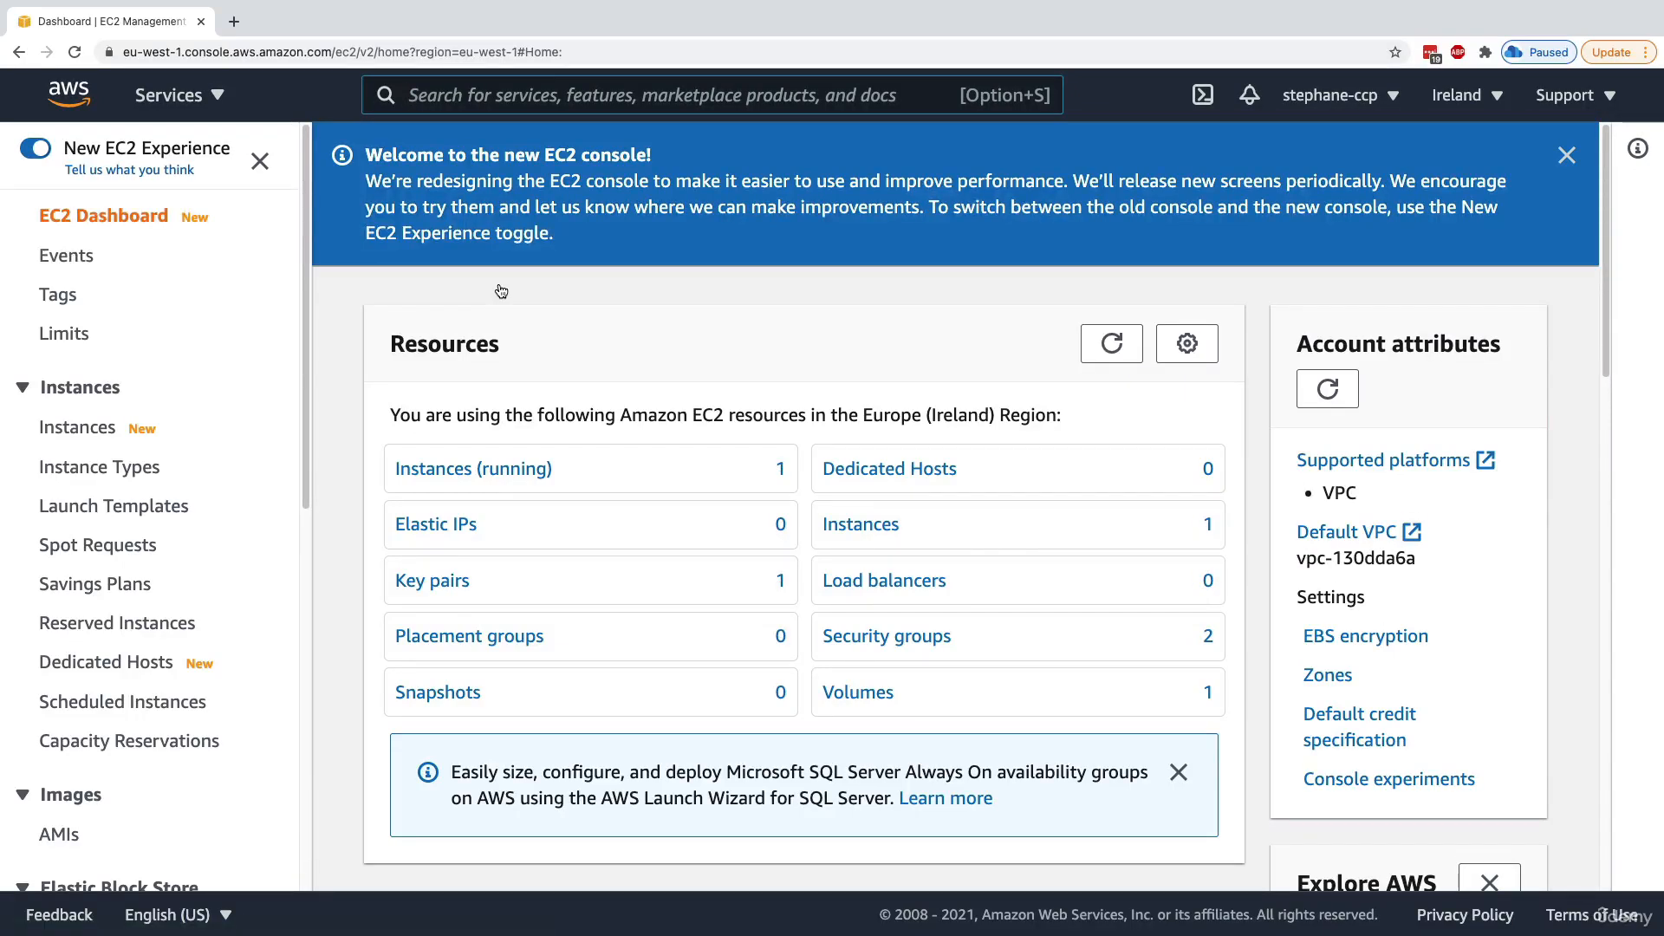
{"action": "mouse_move", "coordinate": [570, 374]}
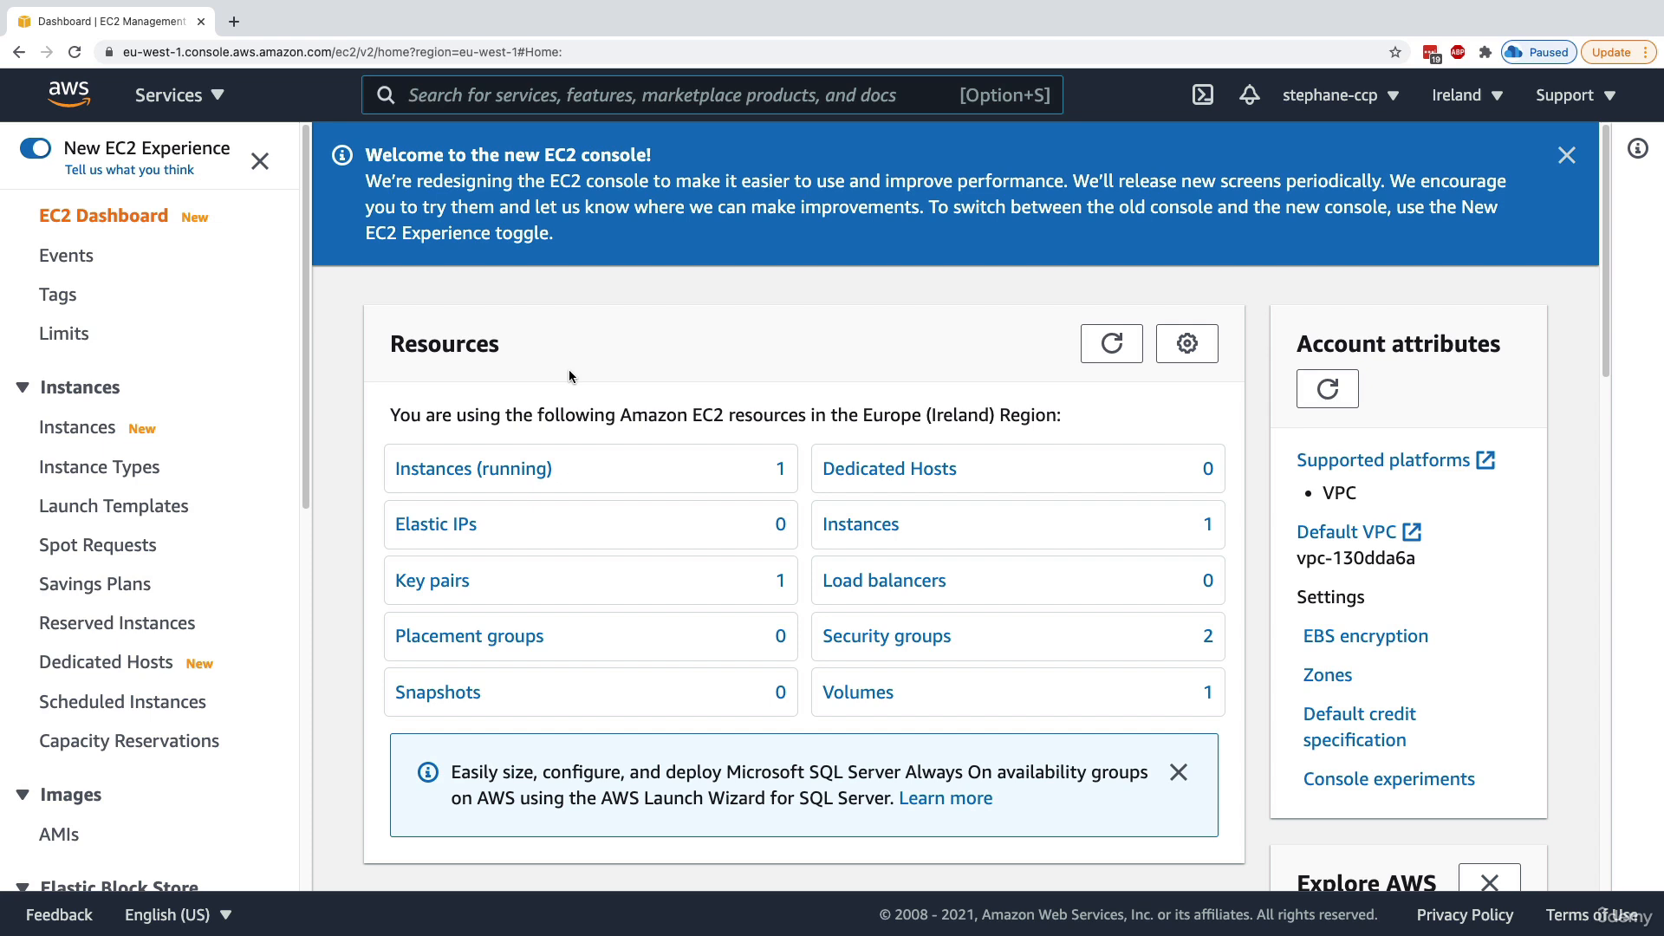
{"action": "mouse_move", "coordinate": [453, 494]}
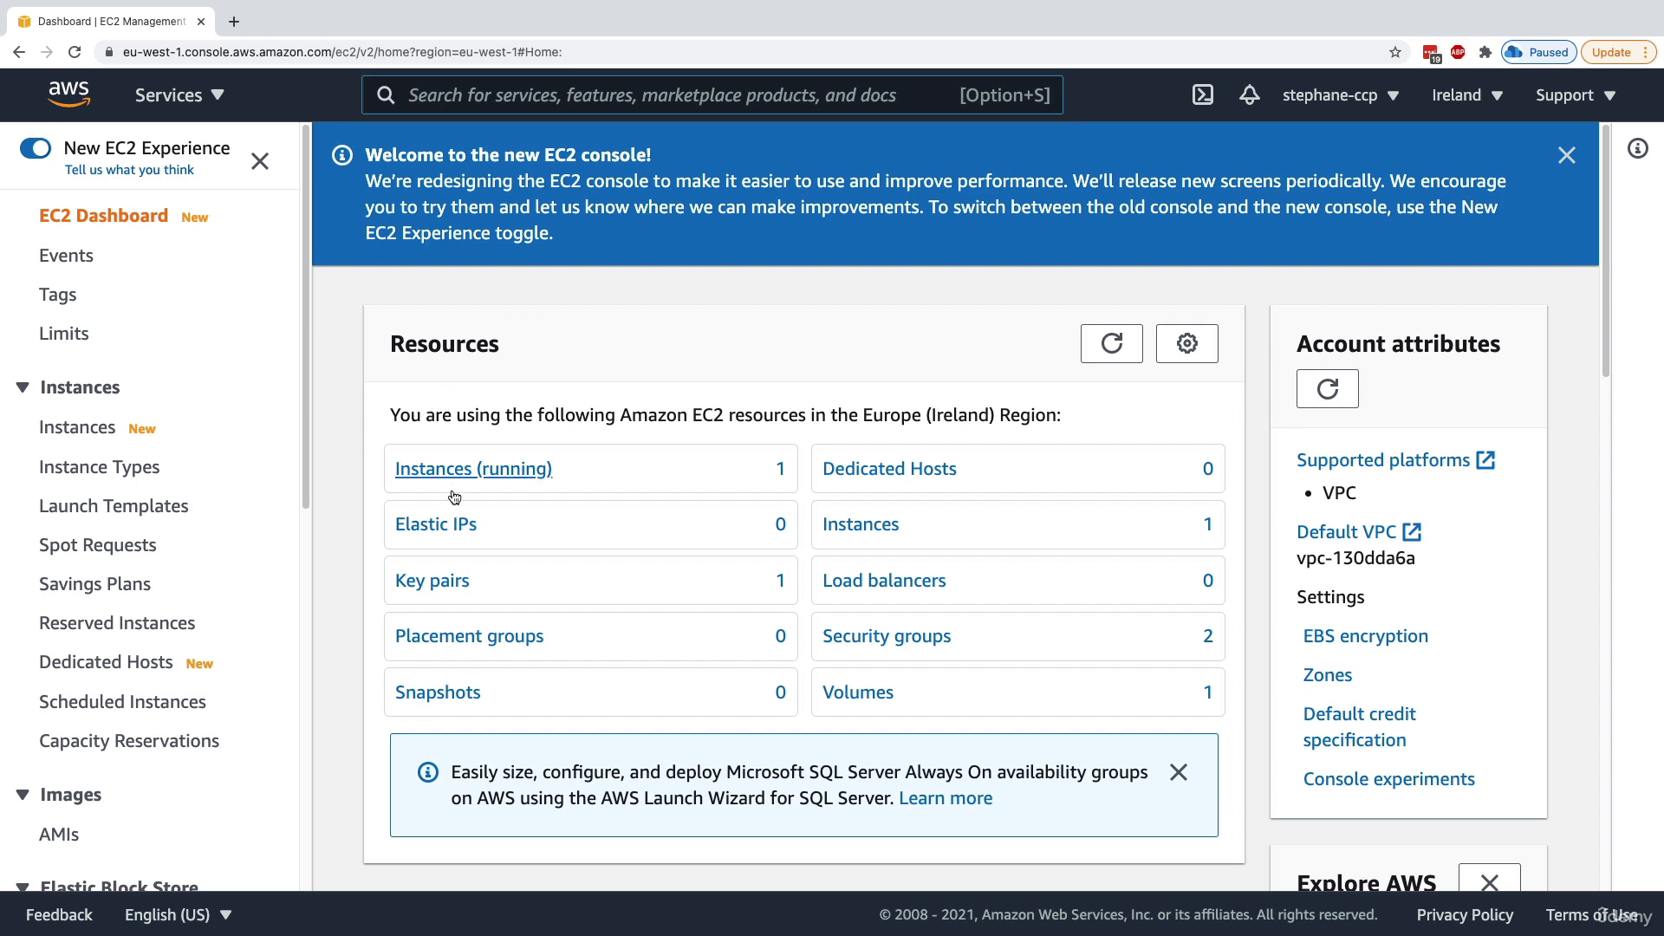
{"action": "mouse_move", "coordinate": [215, 617]}
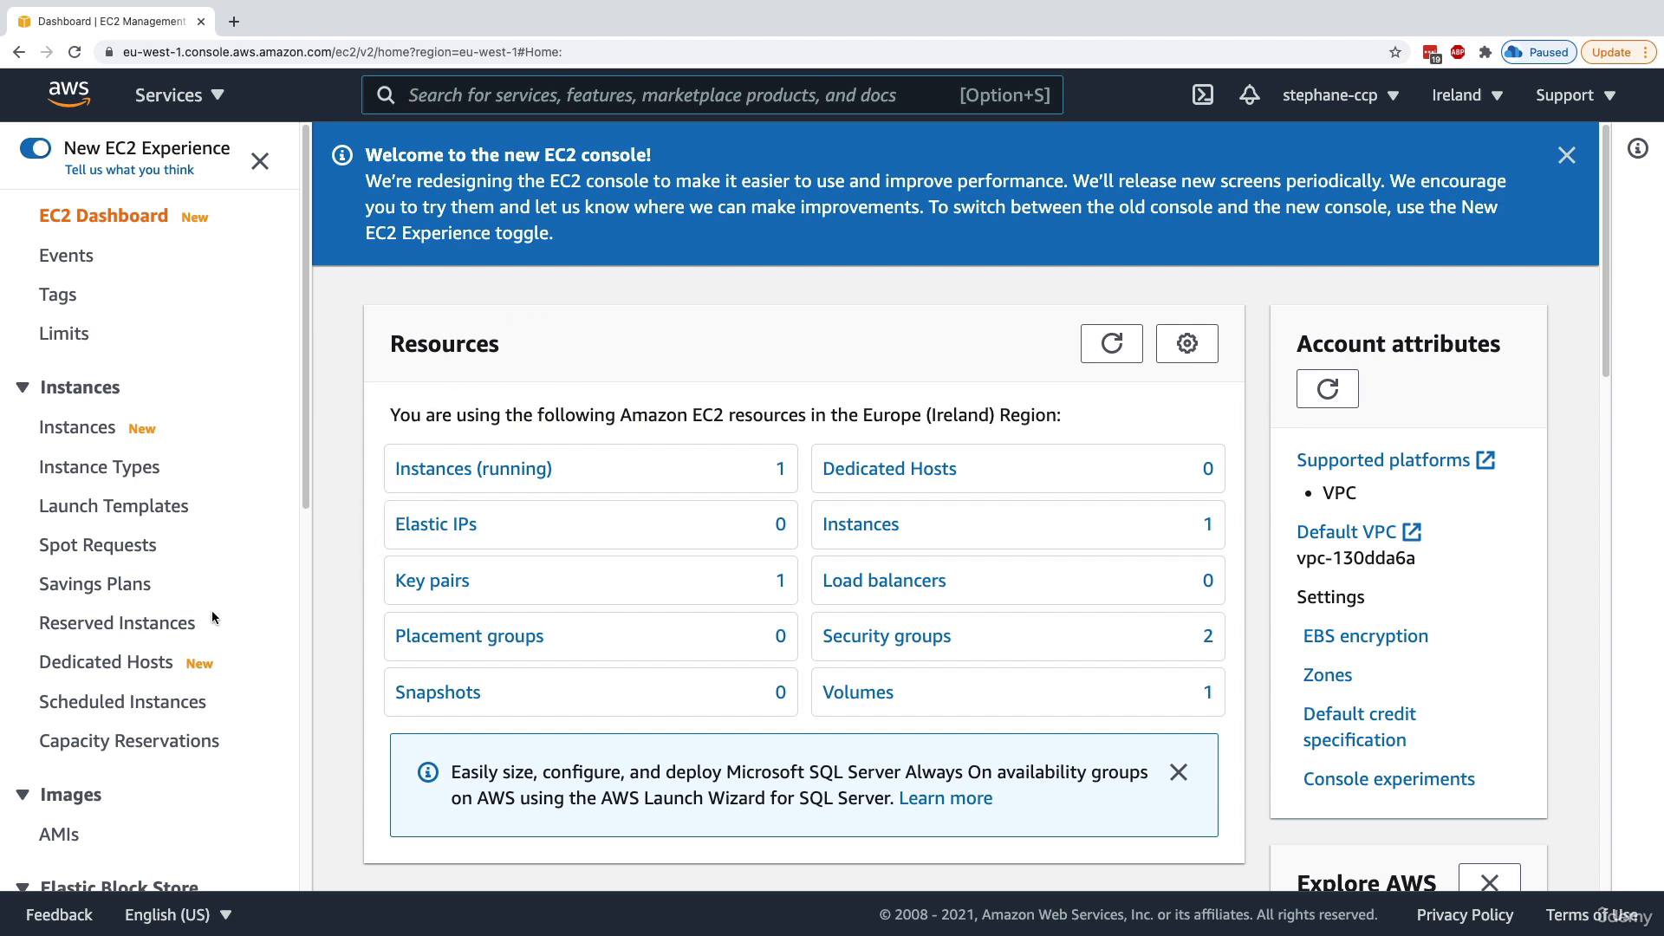
- View the account's owned AMIs list (empty), then head to the Instances page
{"action": "left_click", "coordinate": [59, 834]}
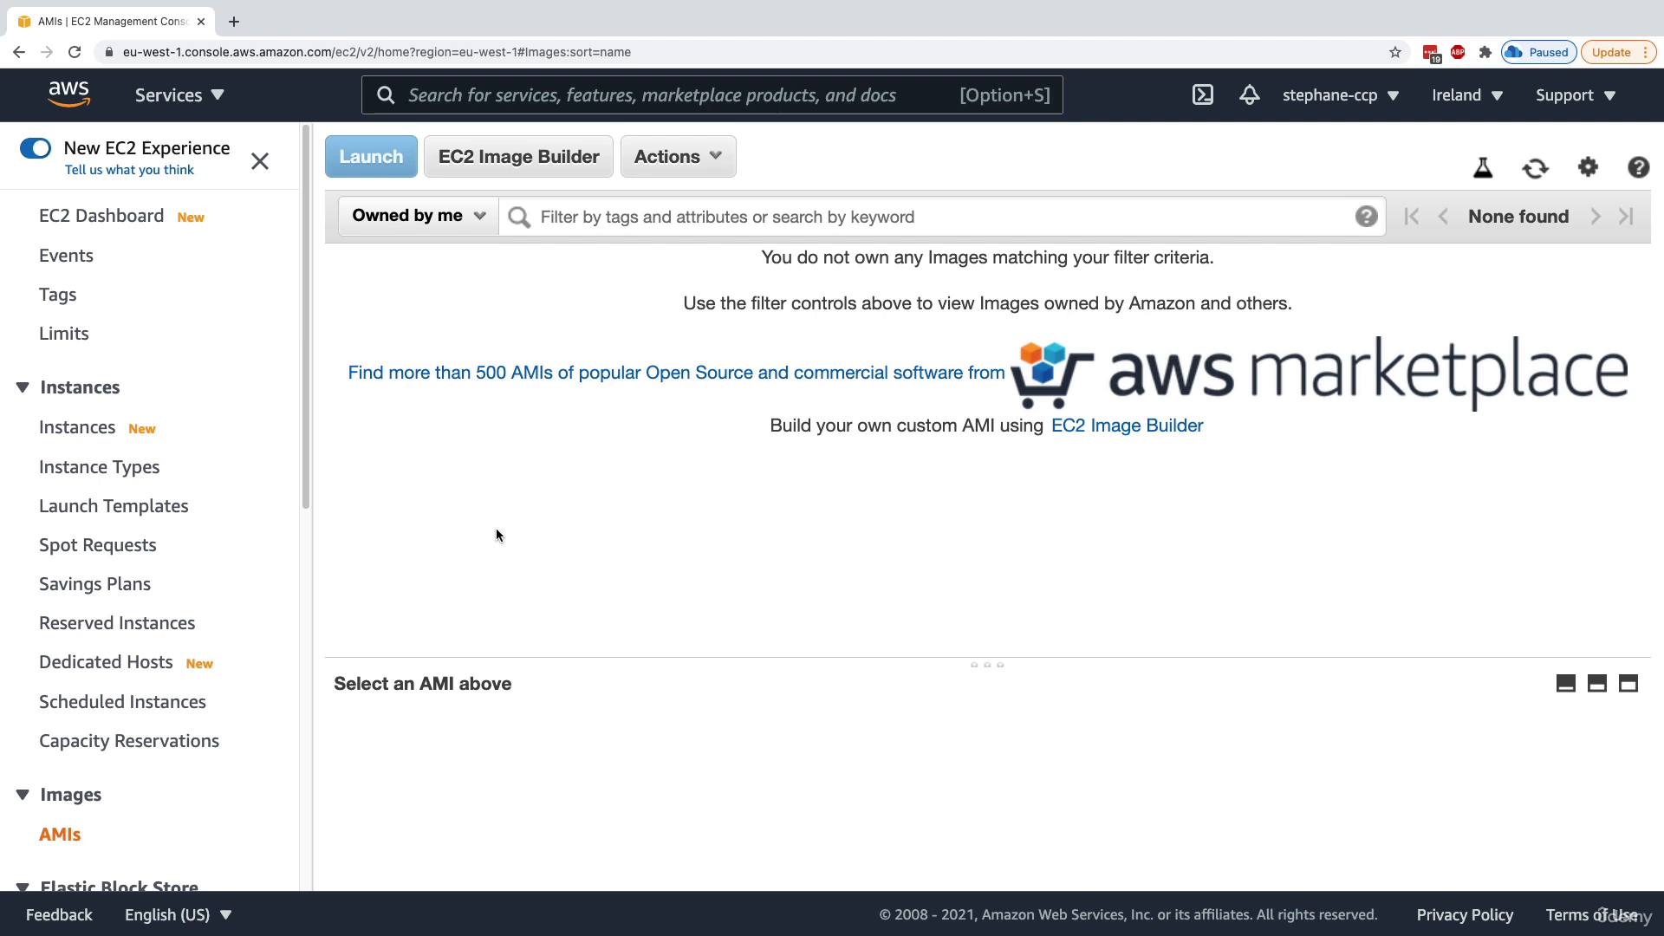
{"action": "mouse_move", "coordinate": [177, 449]}
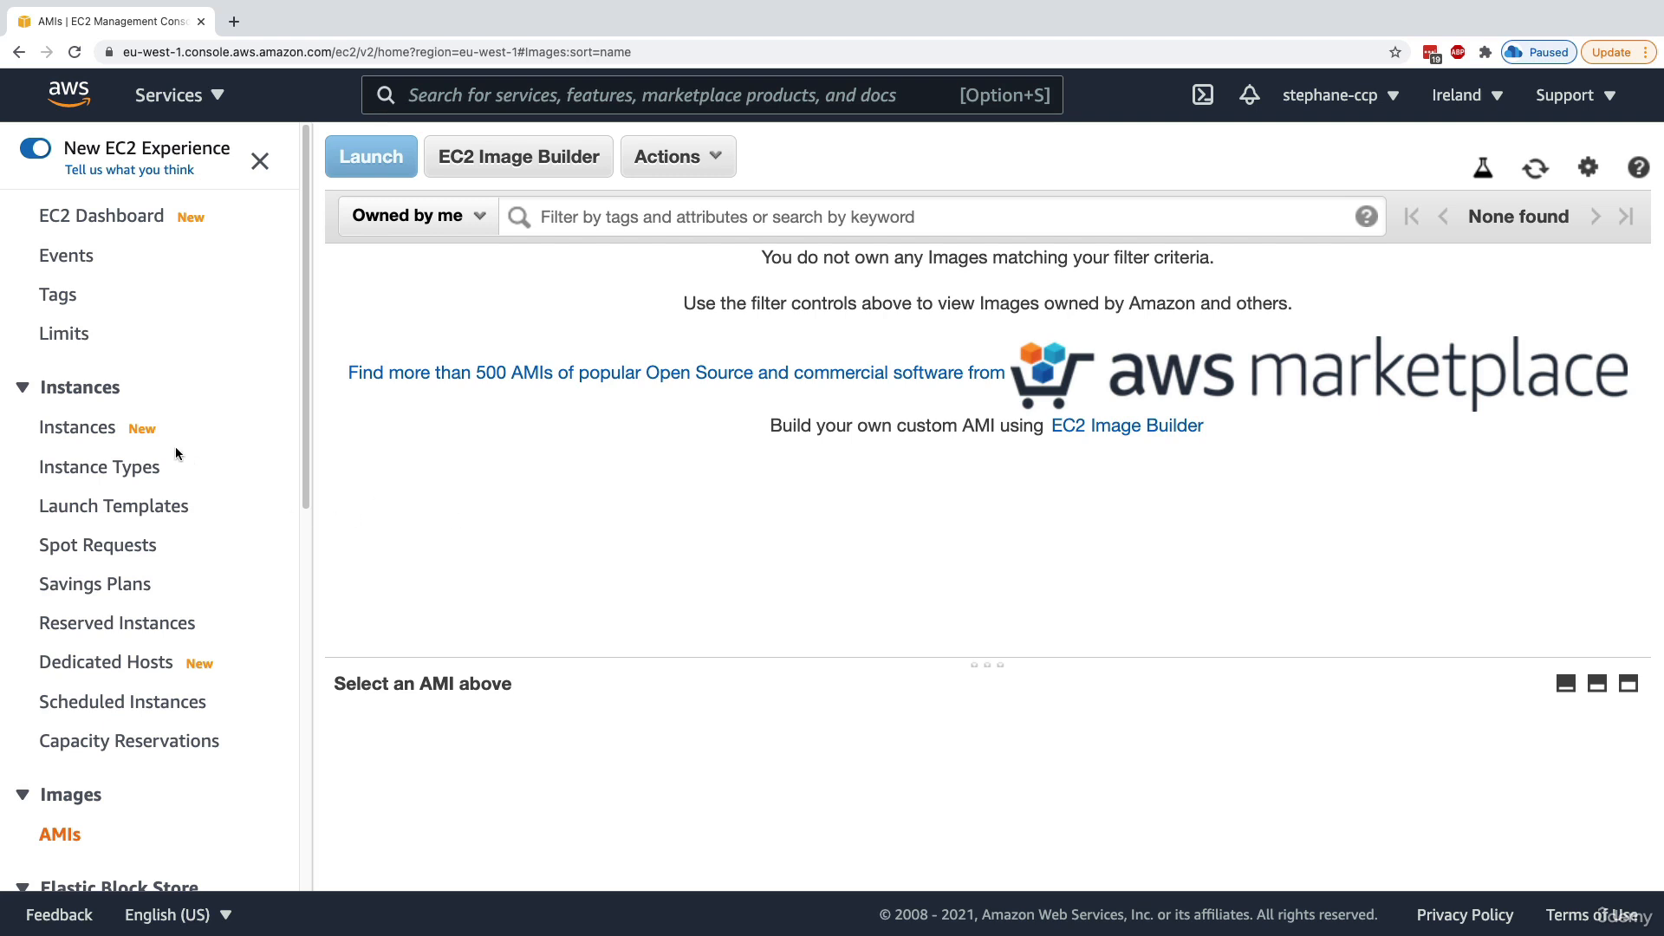
{"action": "left_click", "coordinate": [76, 426]}
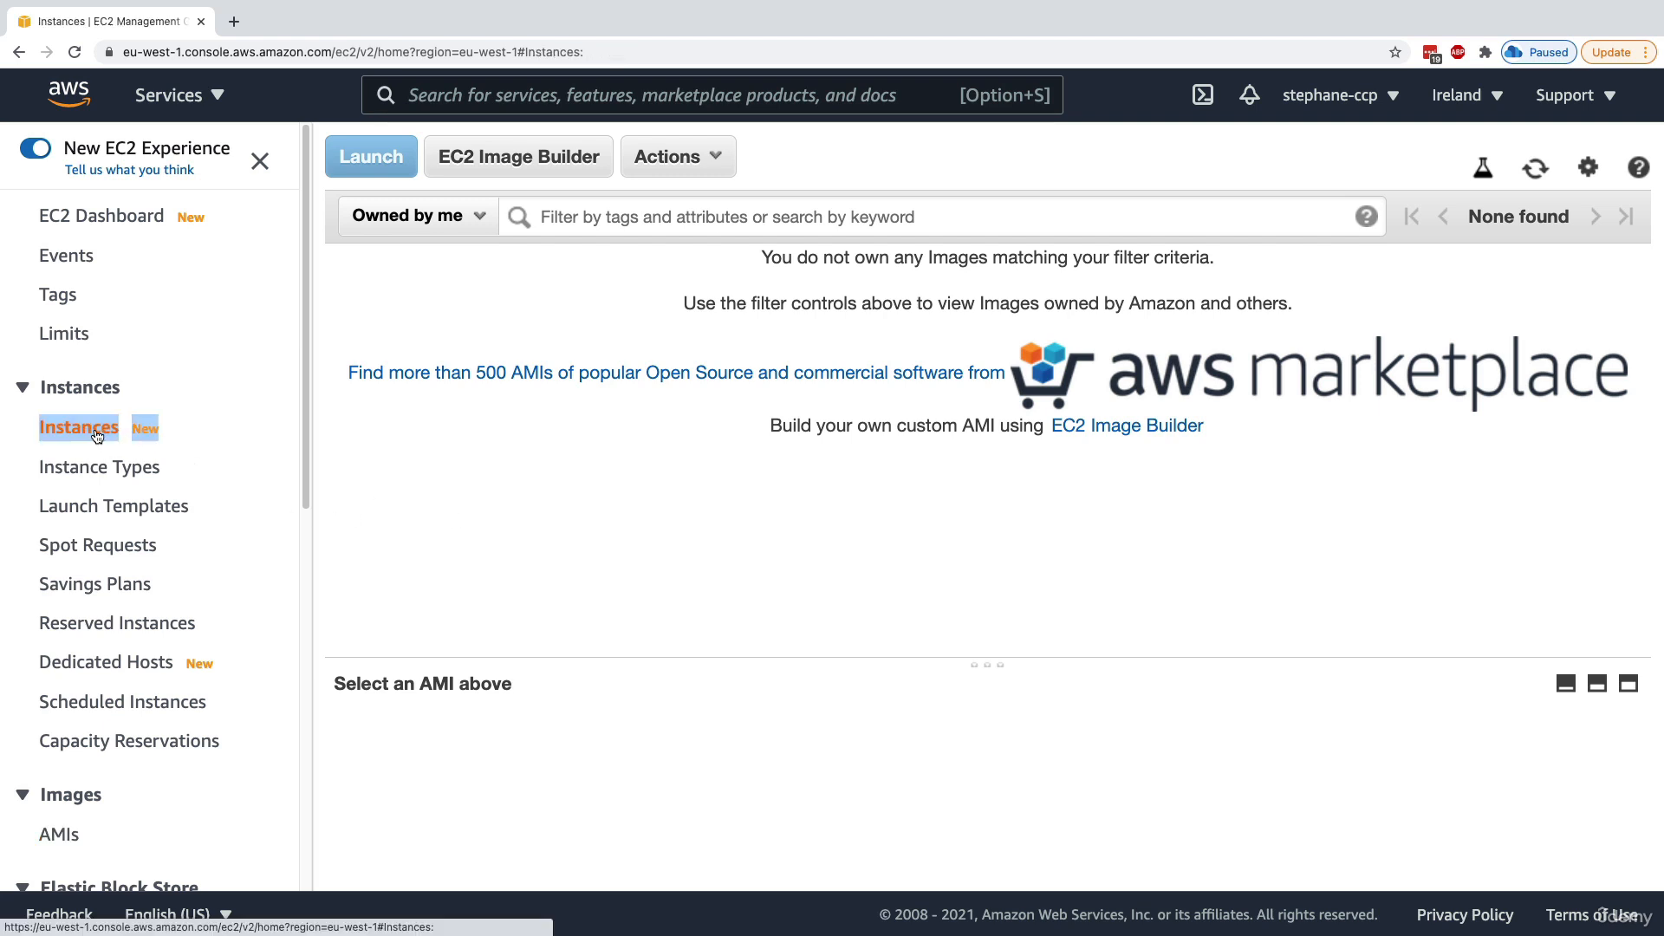
- Show the Instances list in the old console look with the New EC2 Experience off
{"action": "left_click", "coordinate": [78, 427]}
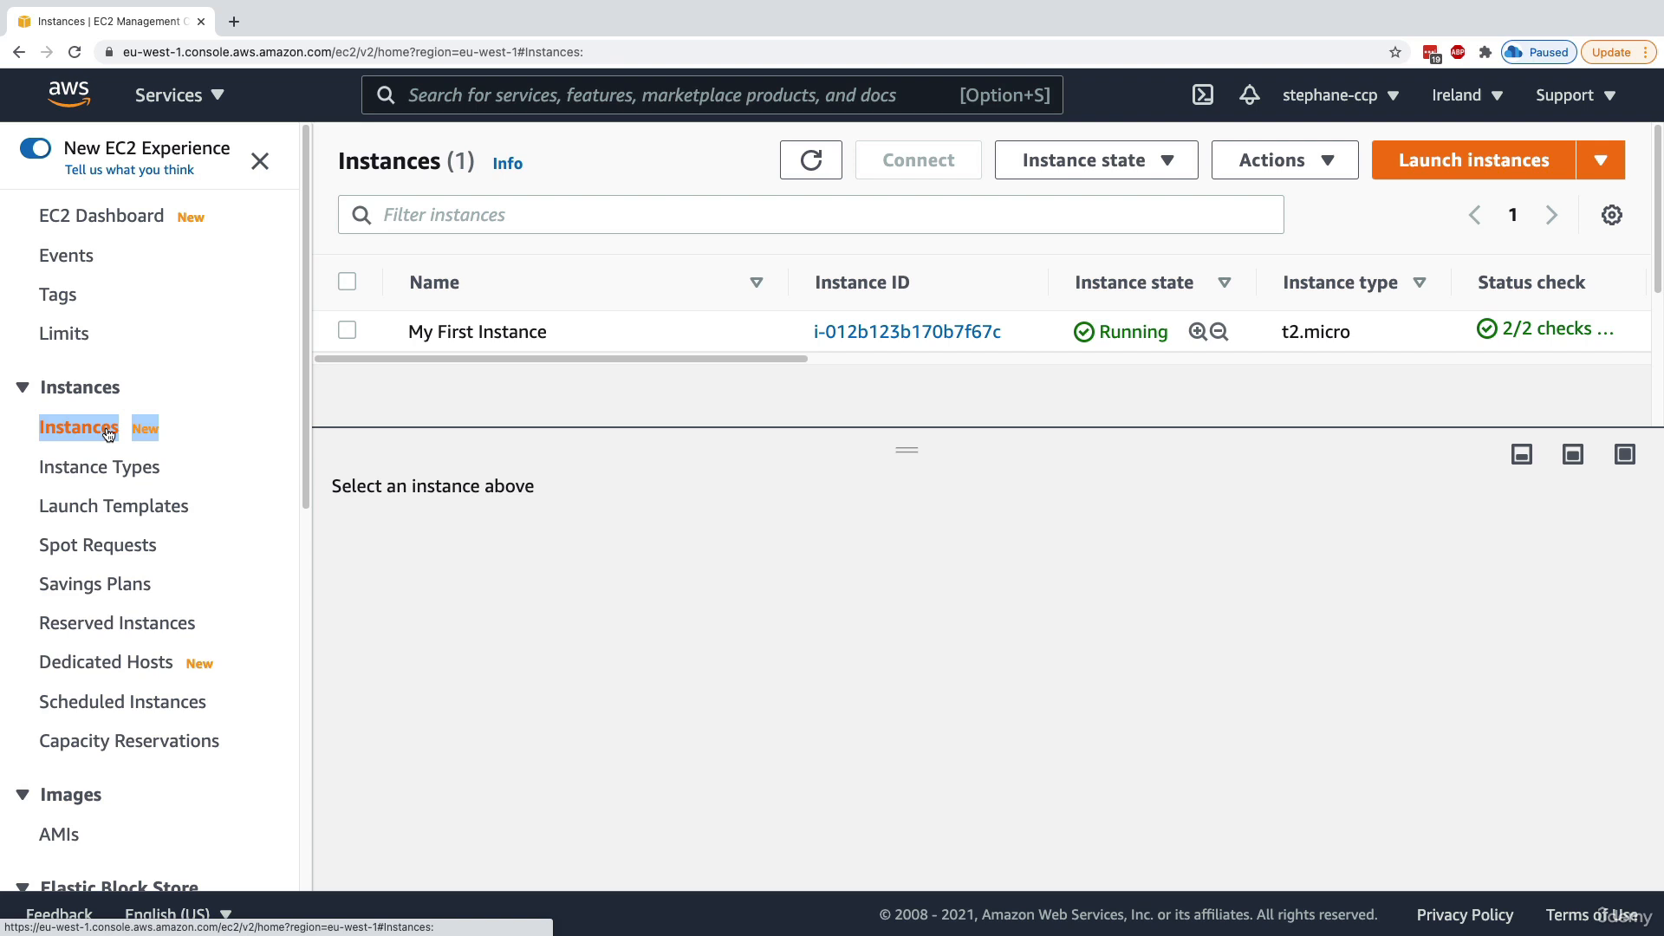
{"action": "mouse_move", "coordinate": [375, 391]}
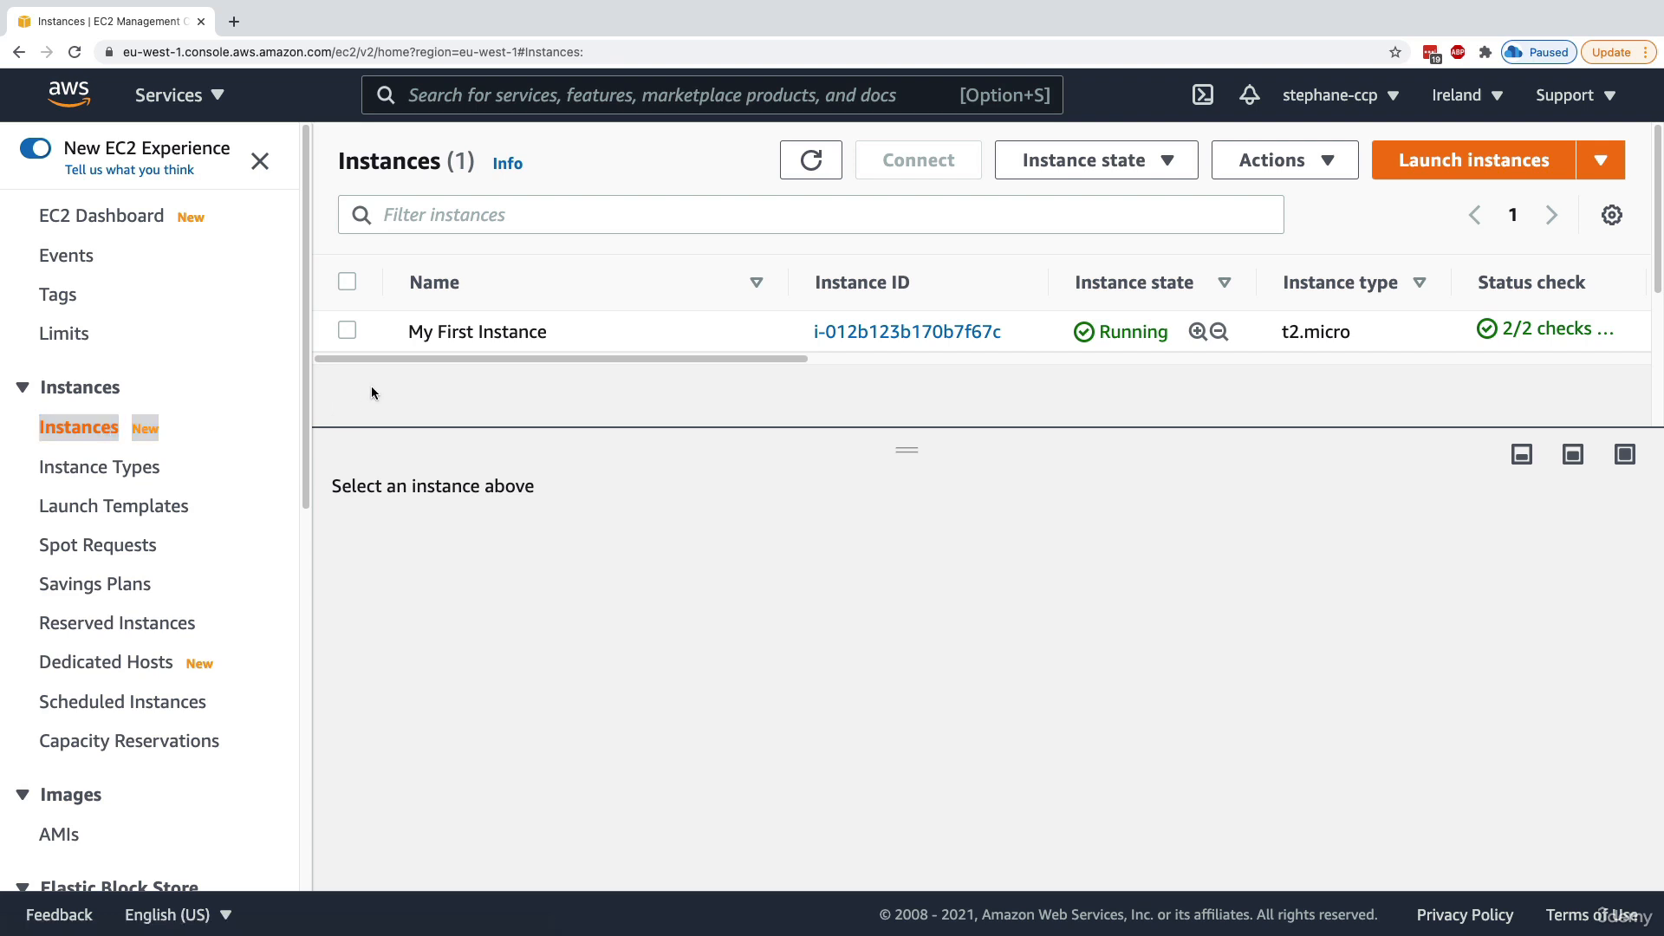
{"action": "mouse_move", "coordinate": [94, 153]}
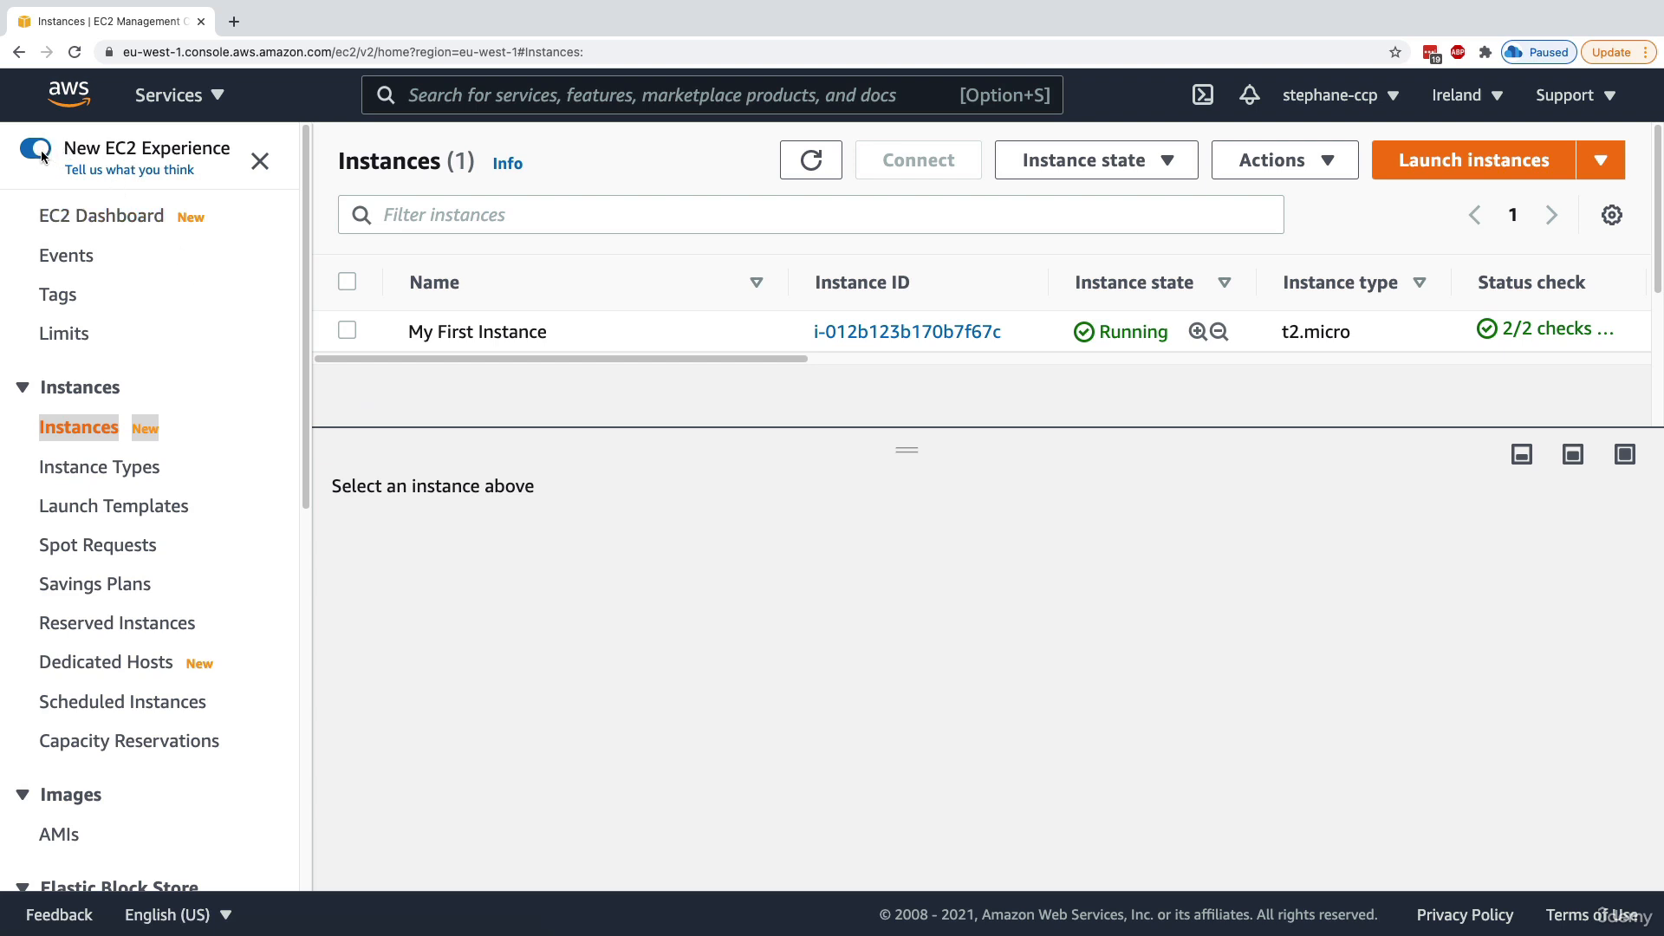
{"action": "left_click", "coordinate": [32, 149]}
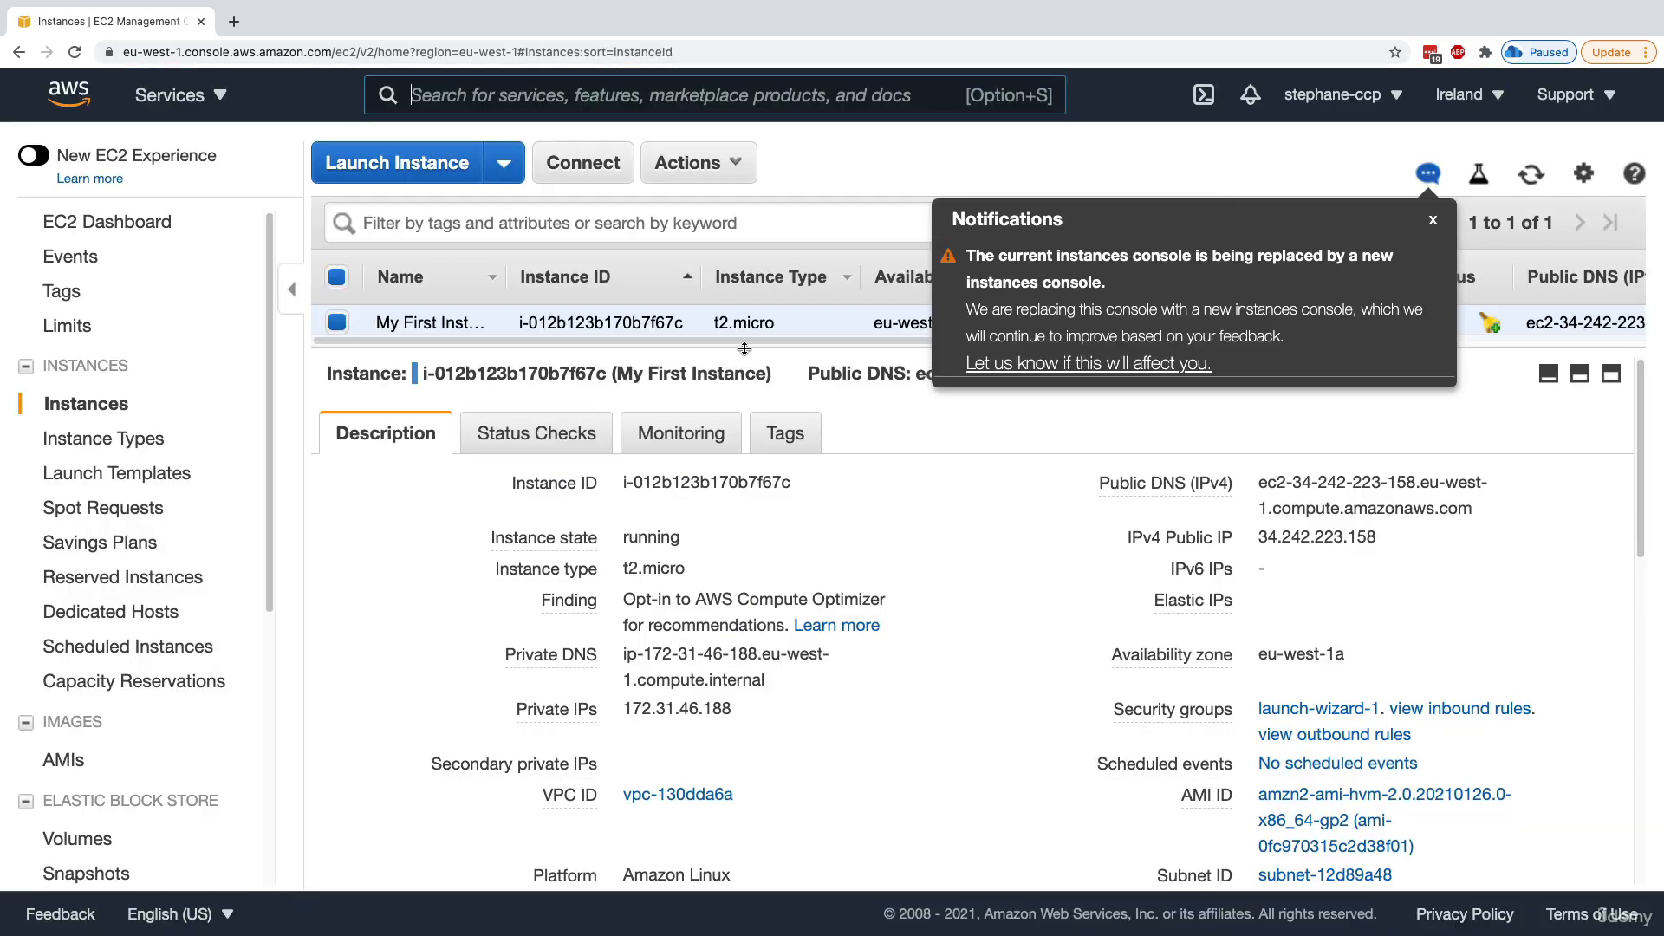
{"action": "left_click", "coordinate": [1432, 220]}
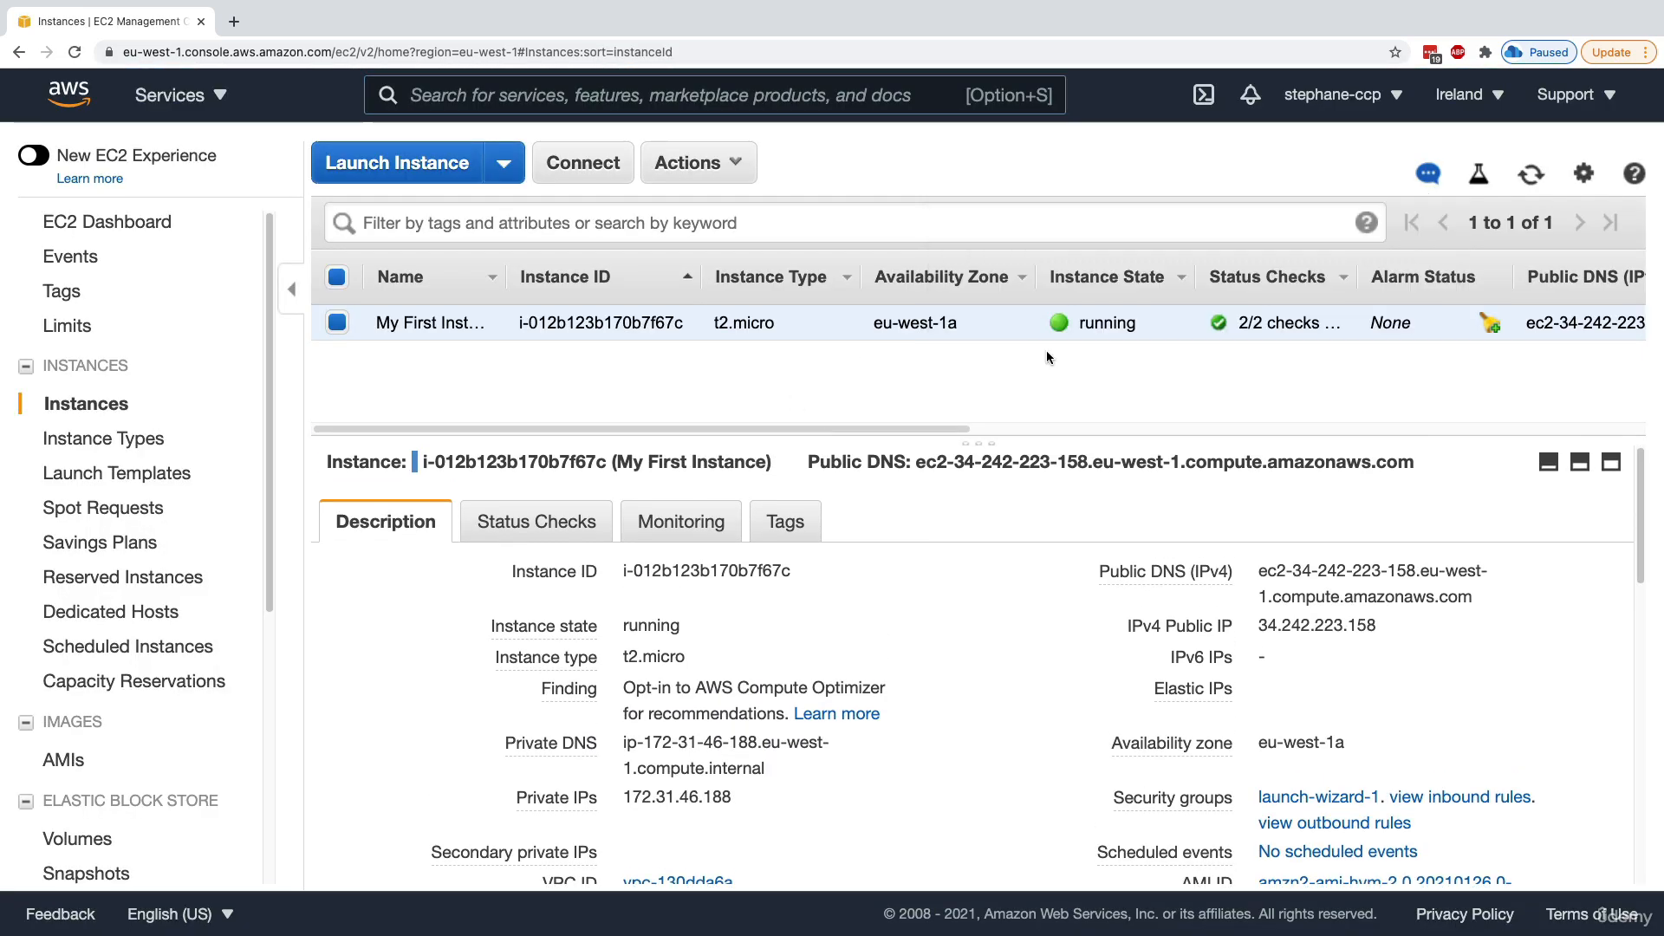